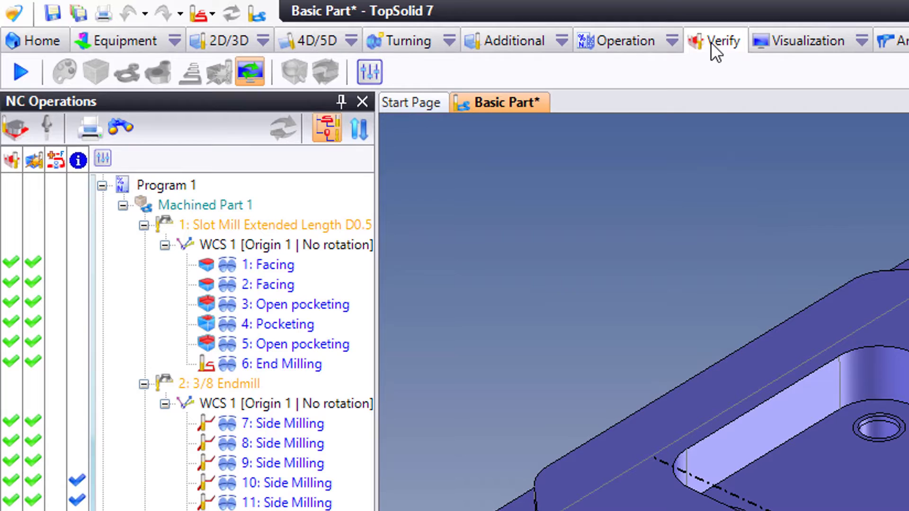
{"action": "mouse_move", "coordinate": [68, 99]}
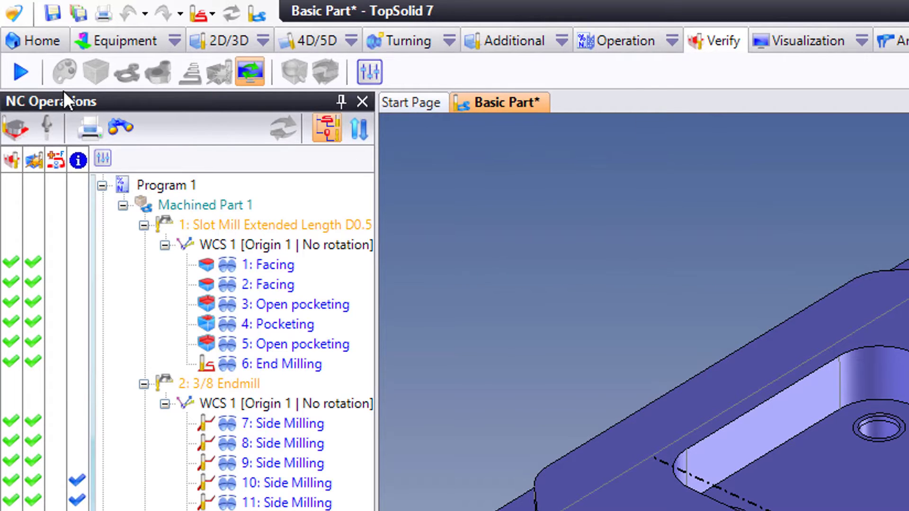
{"action": "mouse_move", "coordinate": [21, 75]}
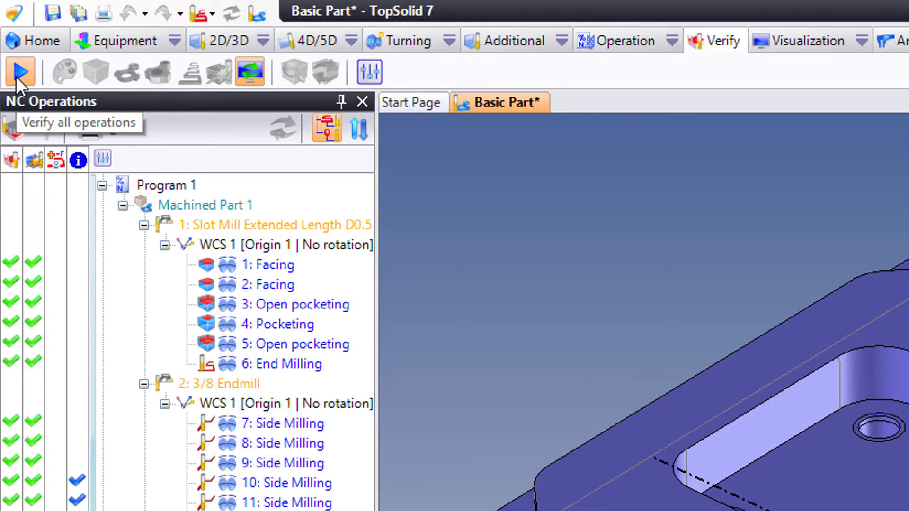
Step: Launch verification of all 15 machining operations from the Verify ribbon
{"action": "left_click", "coordinate": [20, 70]}
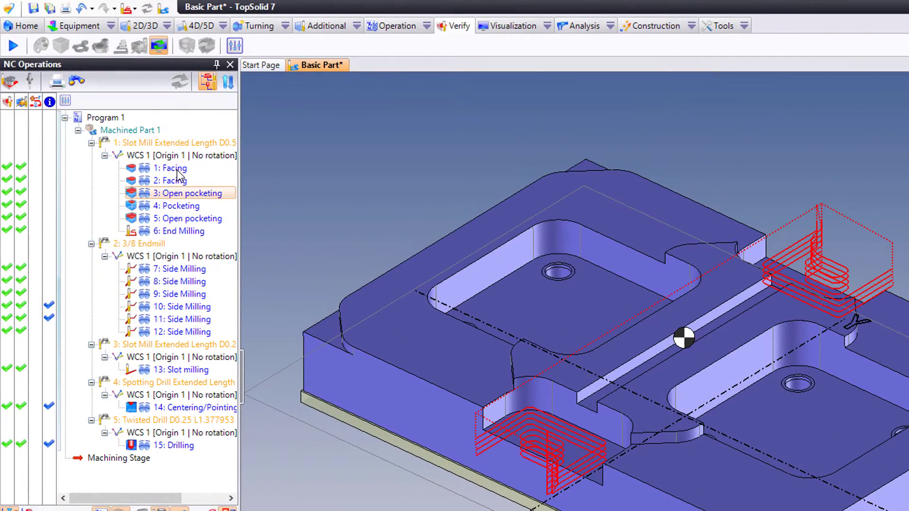
Step: Verify operation 1: Facing and play its material removal simulation
{"action": "left_click", "coordinate": [171, 168]}
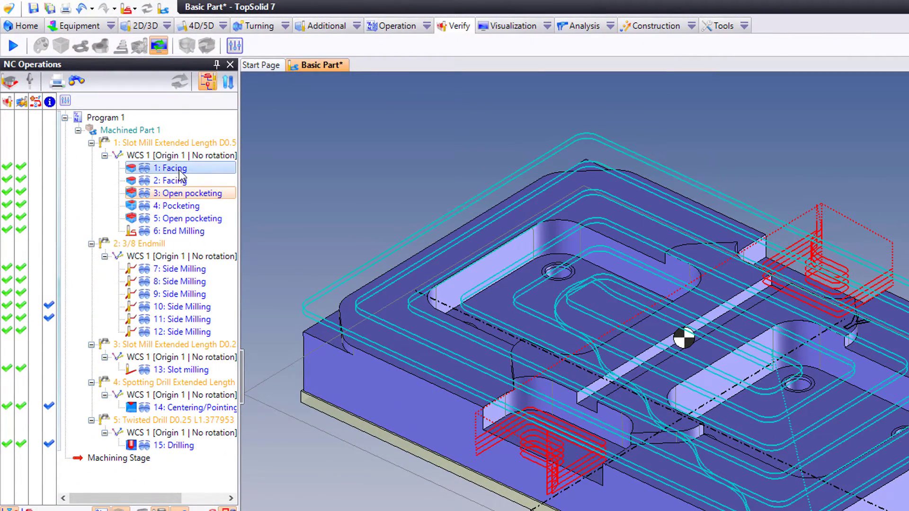
{"action": "right_click", "coordinate": [170, 169]}
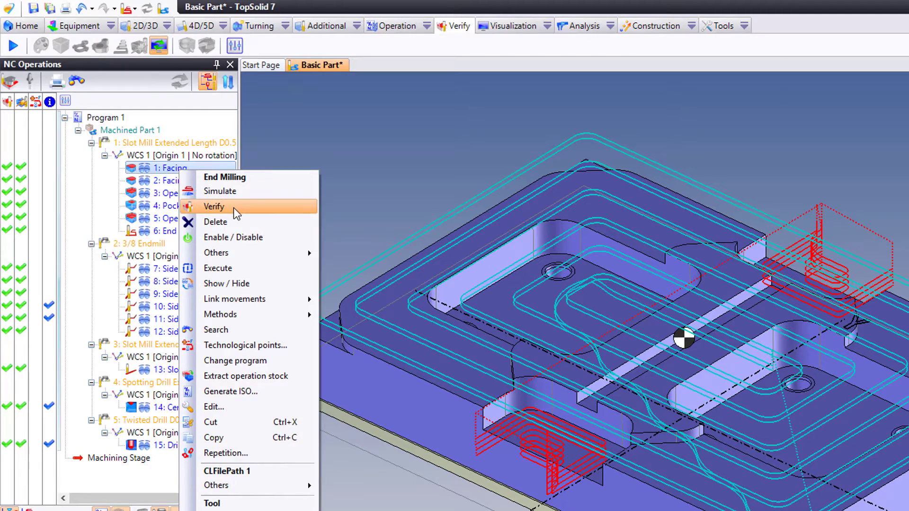
{"action": "left_click", "coordinate": [214, 206]}
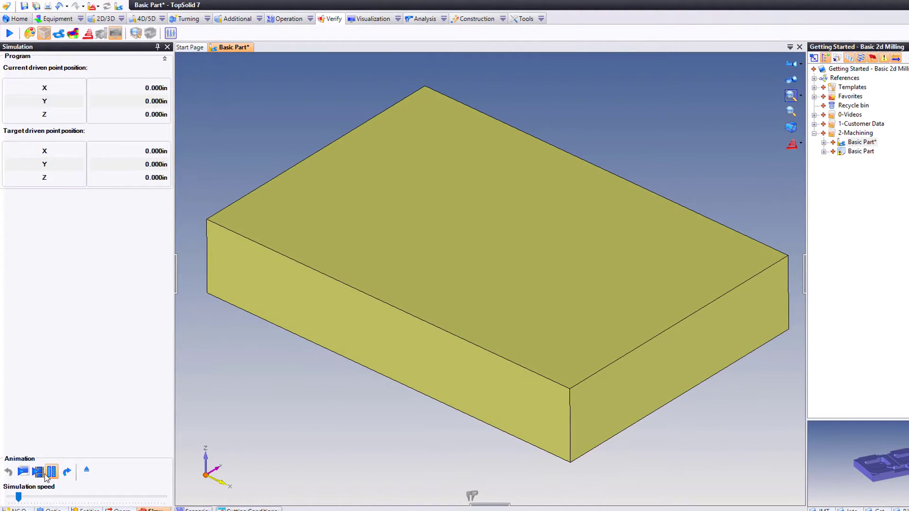
{"action": "left_click", "coordinate": [30, 471]}
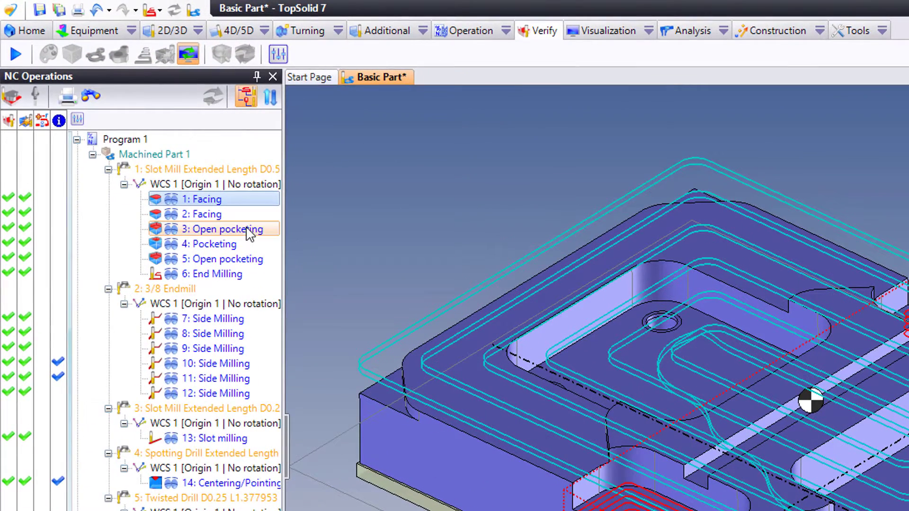
{"action": "mouse_move", "coordinate": [248, 232]}
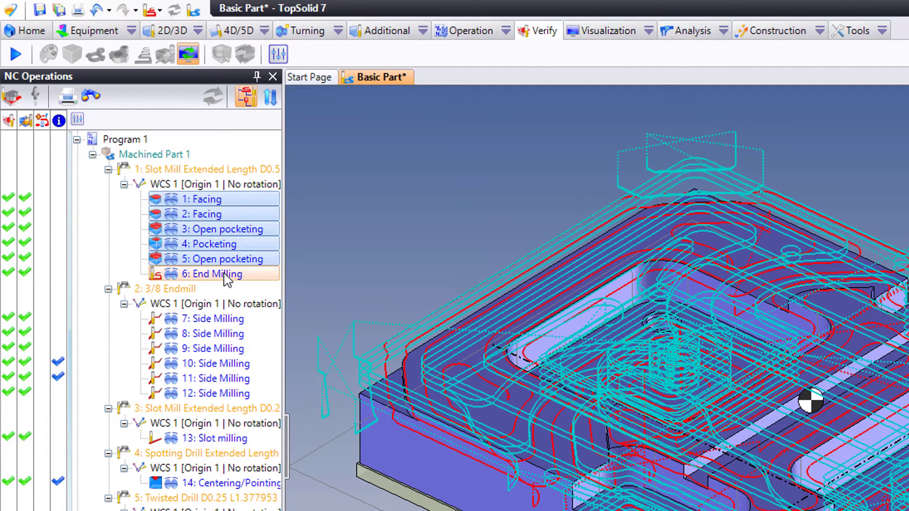
Step: Verify the six selected slot-mill operations (1–6) together
{"action": "right_click", "coordinate": [222, 274]}
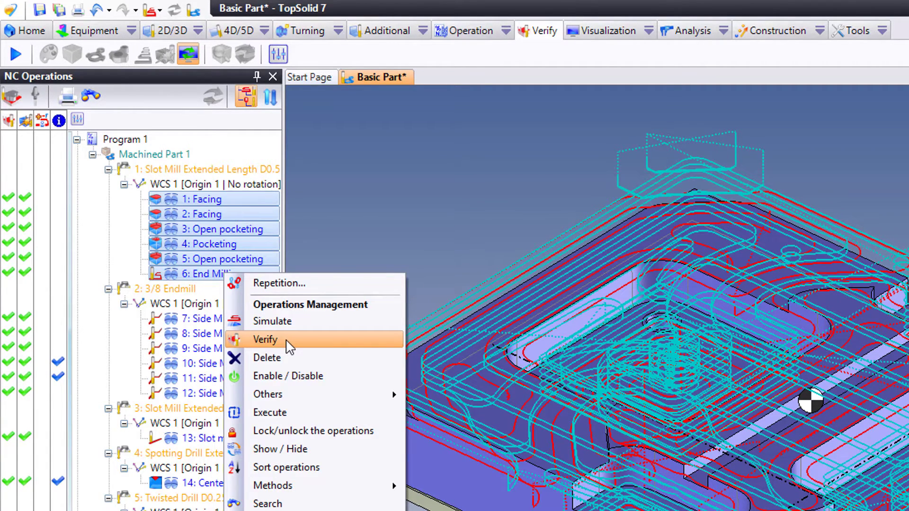
{"action": "left_click", "coordinate": [265, 339]}
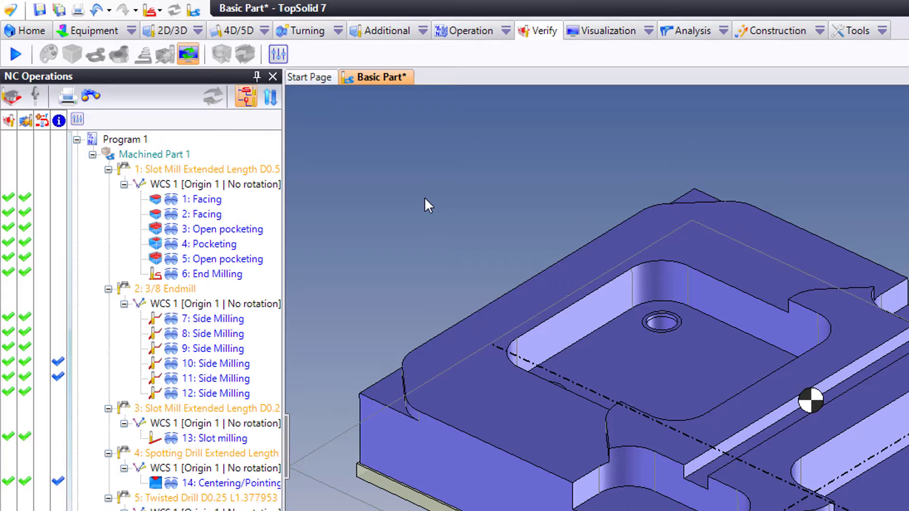
Step: Verify operation 4: Pocketing and start its simulation on the raw stock
{"action": "left_click", "coordinate": [214, 244]}
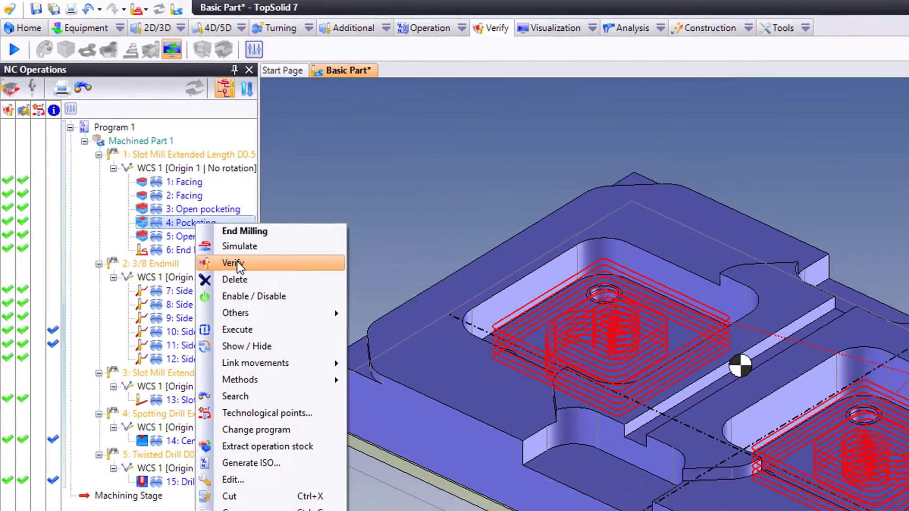
{"action": "left_click", "coordinate": [233, 263]}
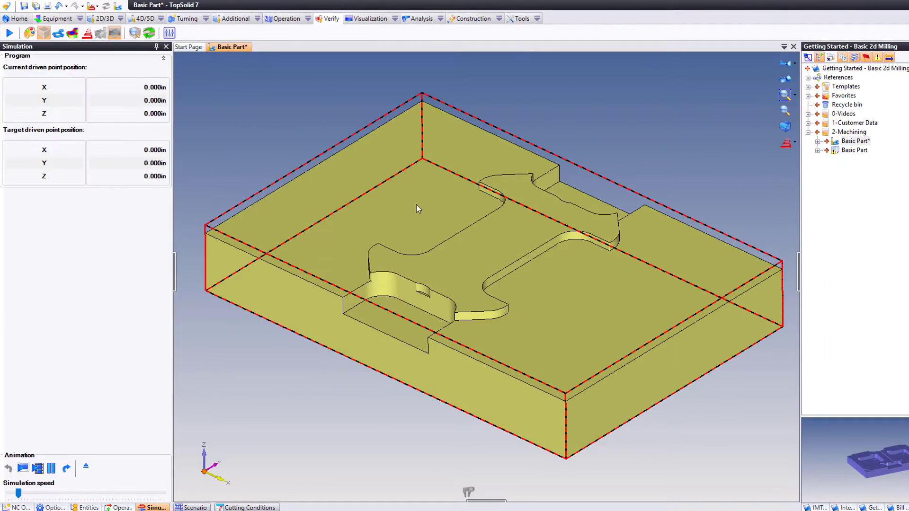
{"action": "mouse_move", "coordinate": [410, 212]}
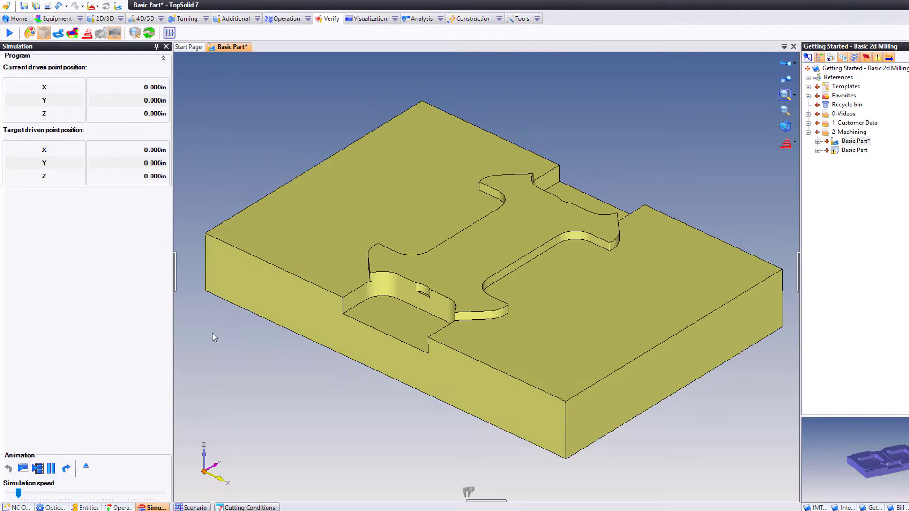
{"action": "left_click", "coordinate": [8, 33]}
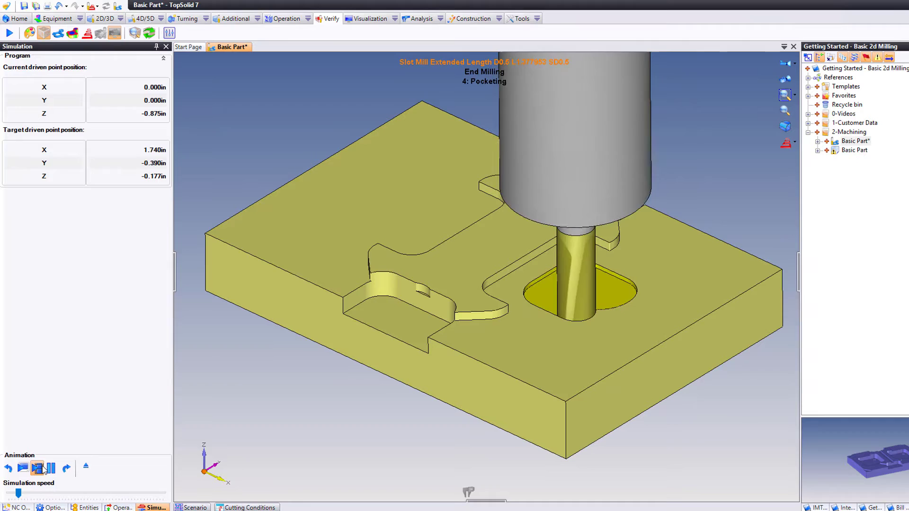
Step: Run the Pocketing cut in turbo mode, speed it up then slow it down, and stop it
{"action": "left_click", "coordinate": [50, 466]}
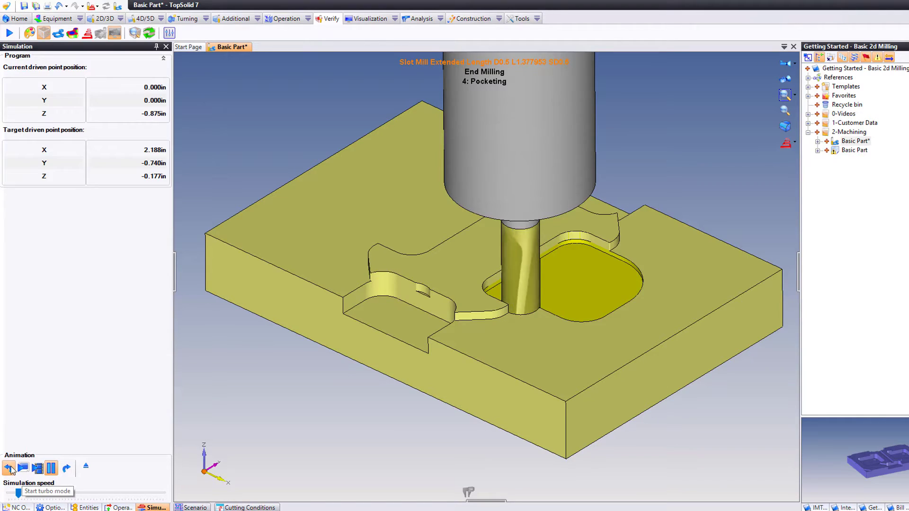
{"action": "left_click", "coordinate": [7, 477]}
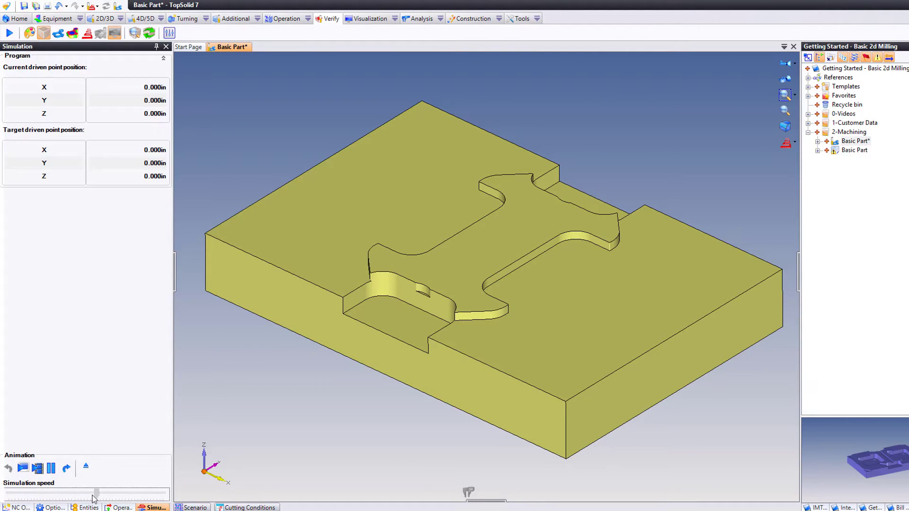
{"action": "left_click_drag", "start_coordinate": [96, 493], "coordinate": [32, 494]}
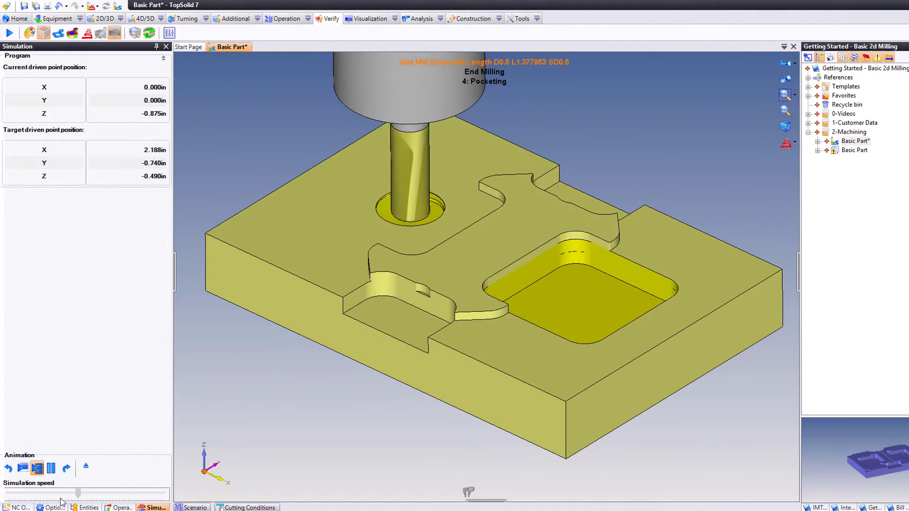
{"action": "left_click_drag", "start_coordinate": [76, 492], "coordinate": [14, 492]}
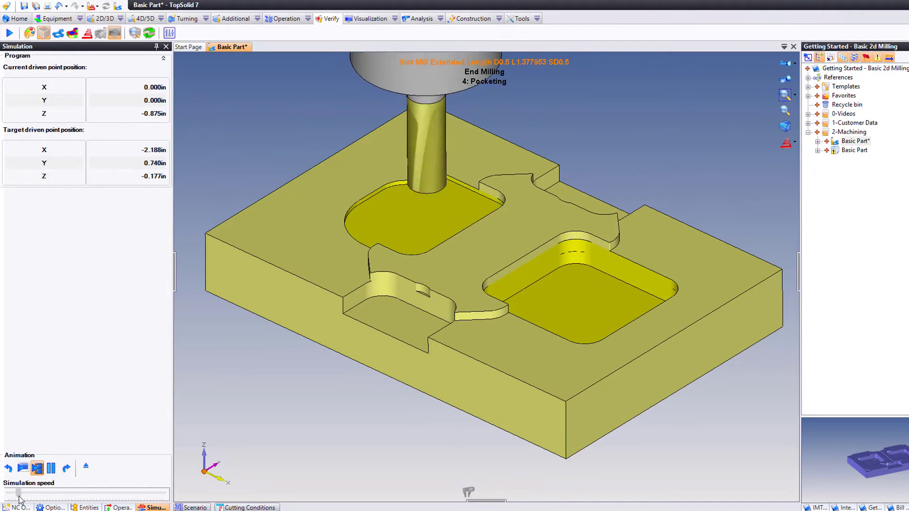
{"action": "left_click", "coordinate": [8, 466]}
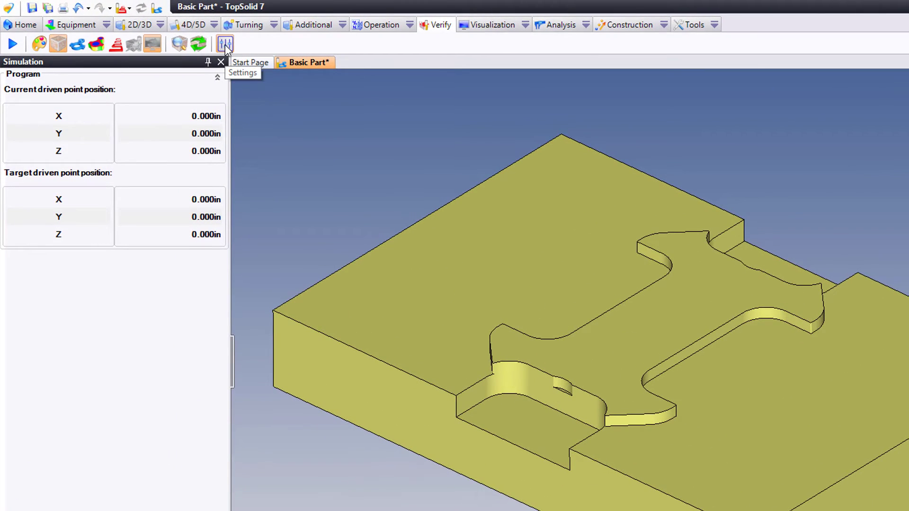
Step: Review the simulation settings' General, Incidents, Comparison, Animation and Display pages
{"action": "left_click", "coordinate": [225, 43]}
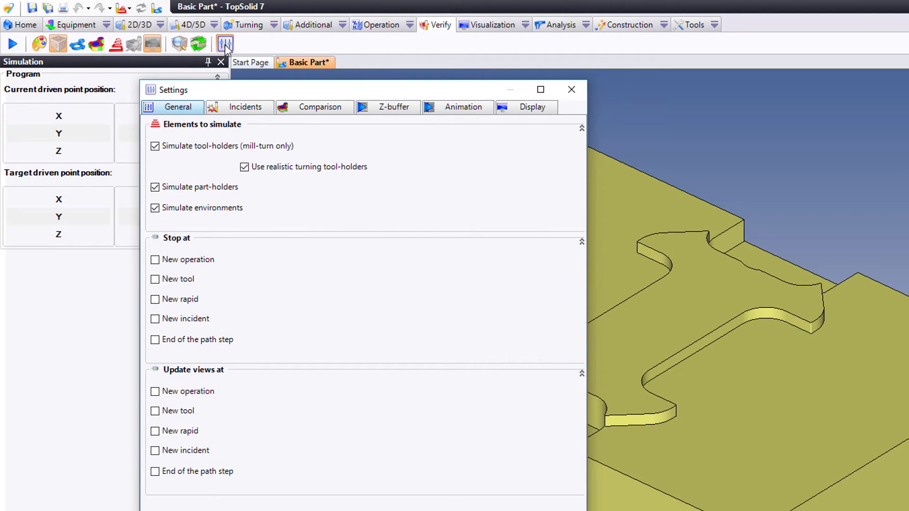
{"action": "left_click", "coordinate": [245, 107]}
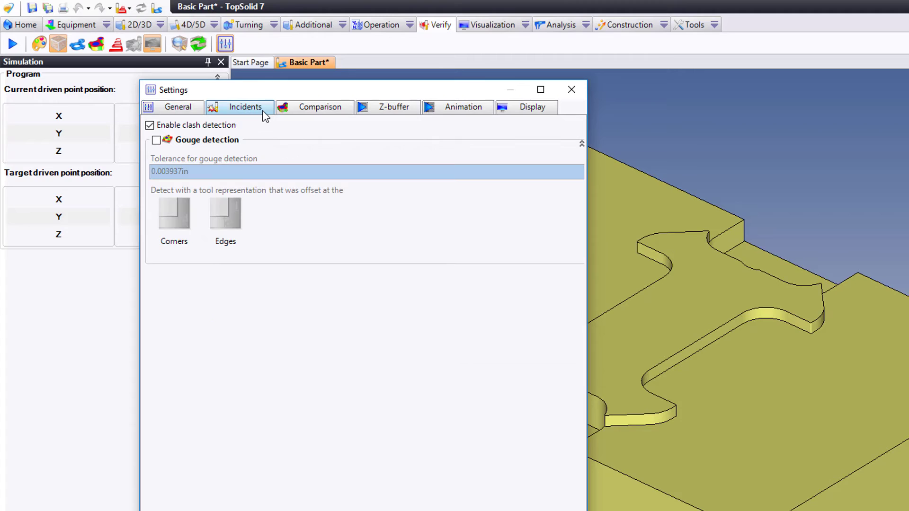
{"action": "mouse_move", "coordinate": [216, 146]}
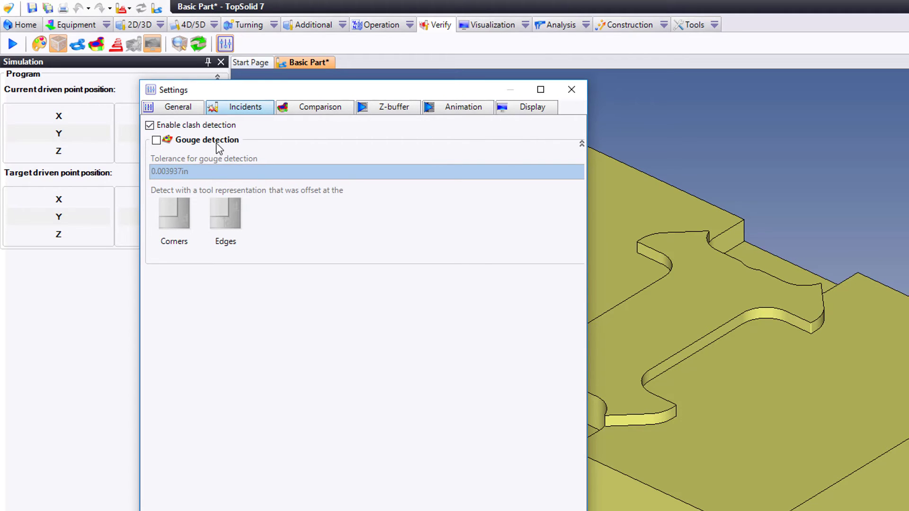
{"action": "left_click", "coordinate": [321, 107]}
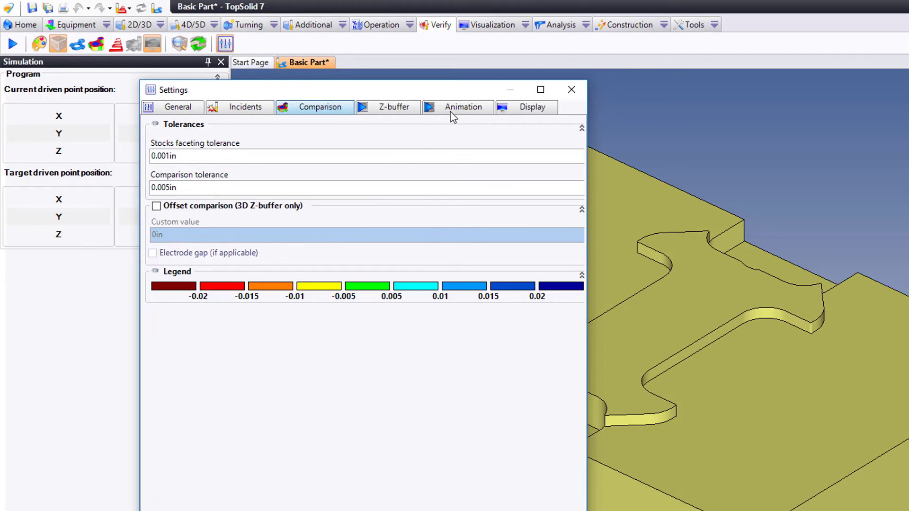
{"action": "left_click", "coordinate": [463, 107]}
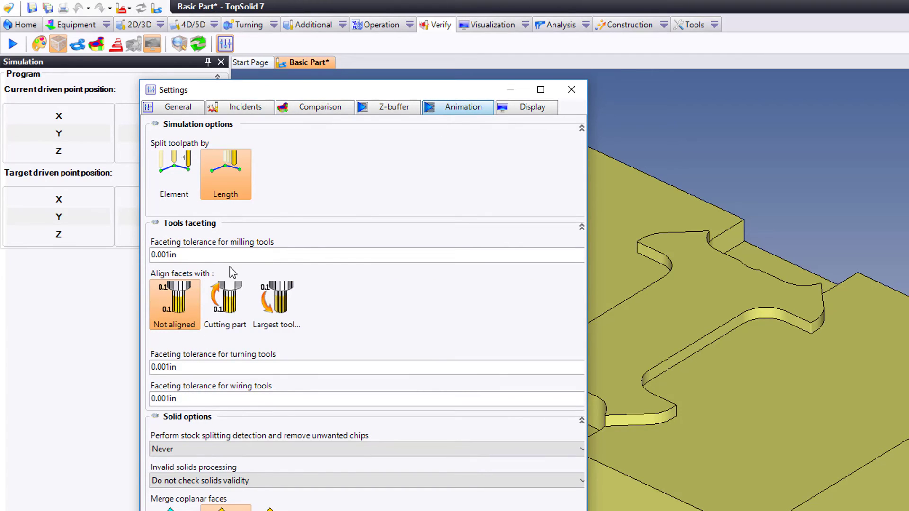
{"action": "mouse_move", "coordinate": [331, 382]}
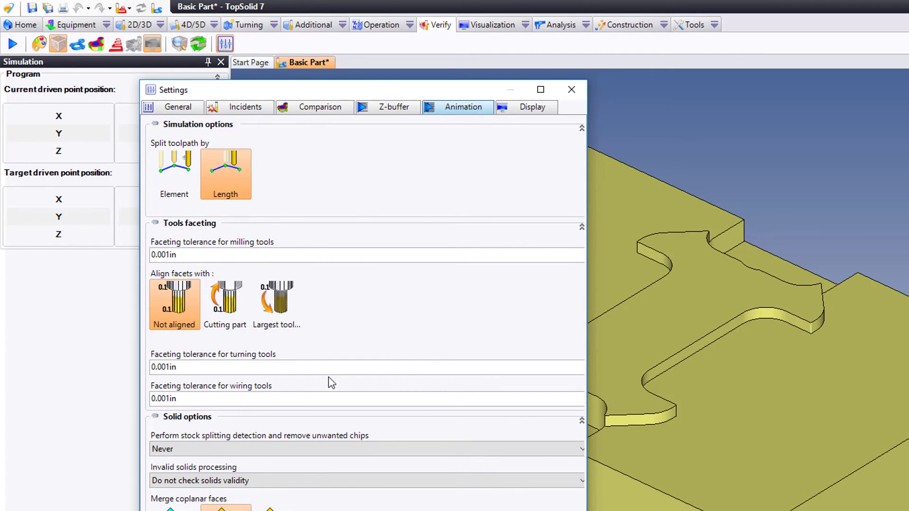
{"action": "left_click", "coordinate": [534, 107]}
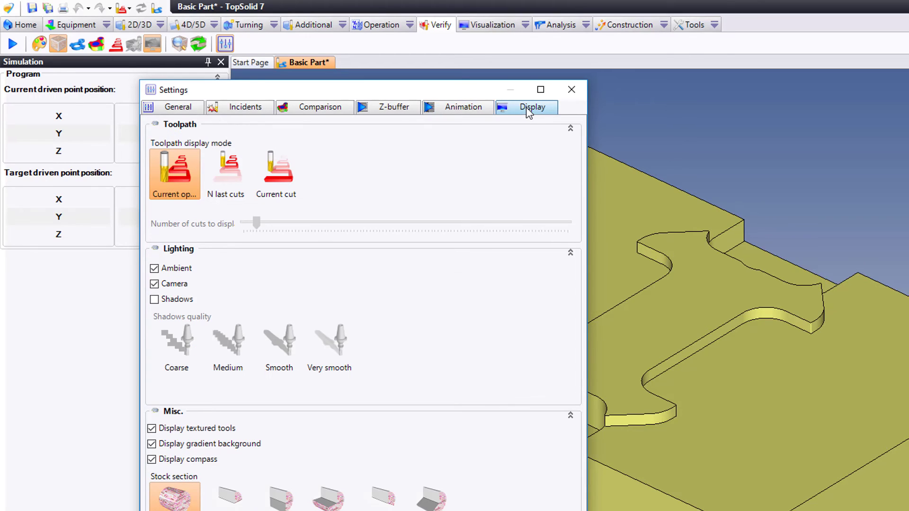
Step: Enable shadows at medium quality and drag the light source to a new direction
{"action": "left_click", "coordinate": [154, 299]}
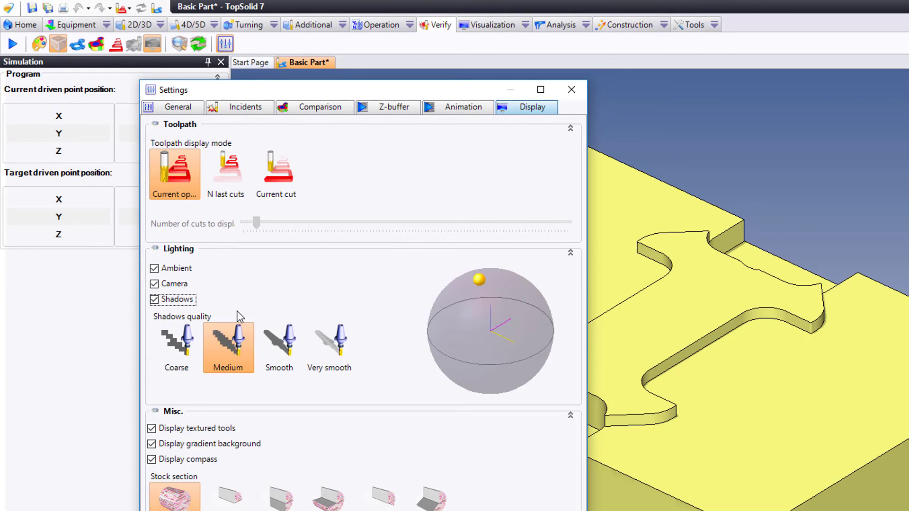
{"action": "left_click_drag", "start_coordinate": [477, 280], "coordinate": [455, 301]}
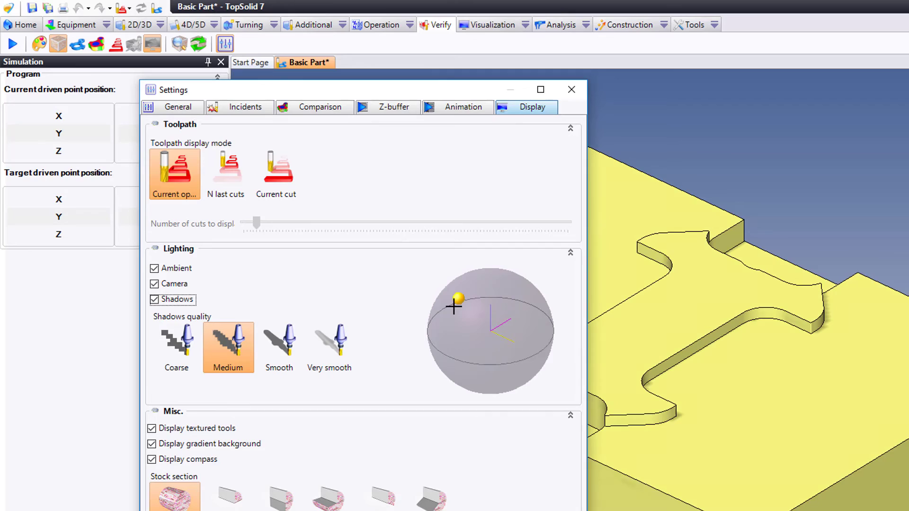
{"action": "left_click_drag", "start_coordinate": [457, 301], "coordinate": [472, 288]}
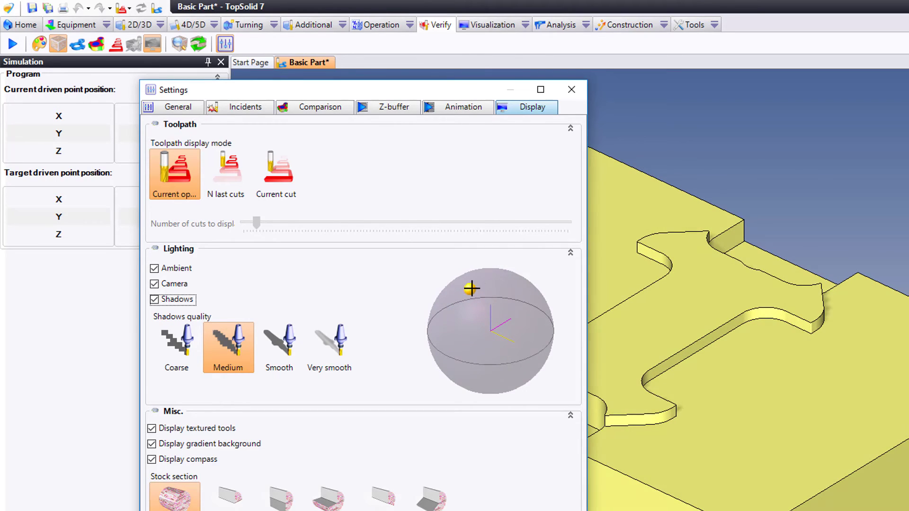